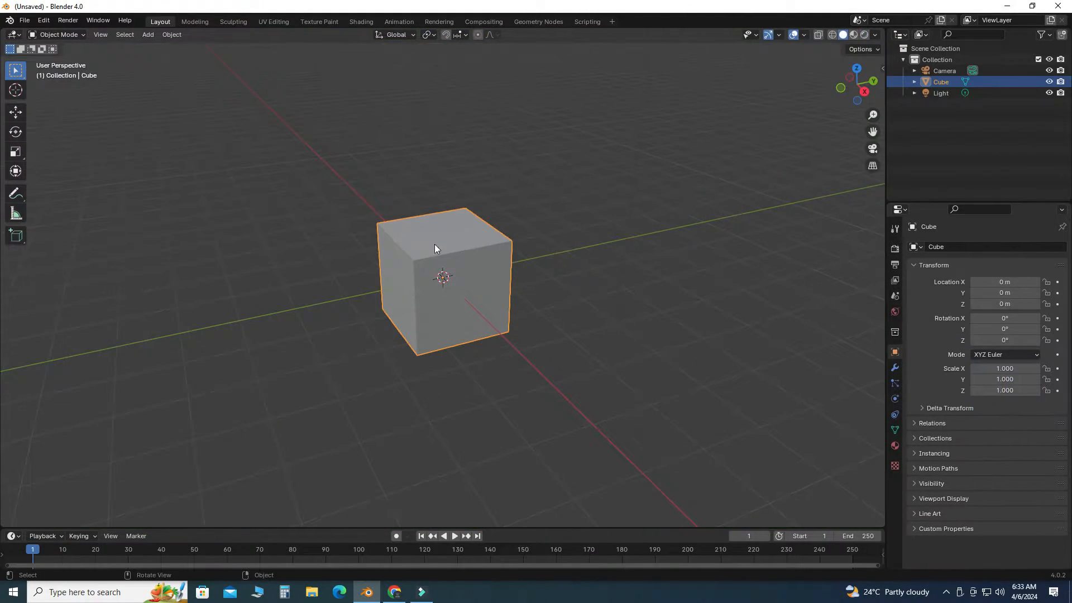
mouse_move(743, 139)
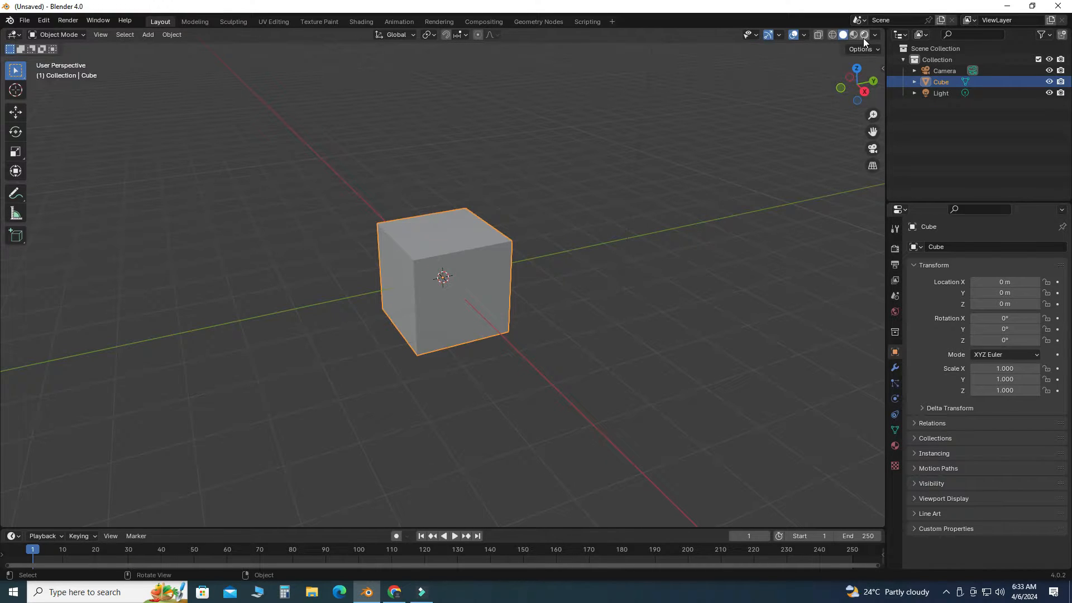
Step: Switch the viewport to Material Preview shading to see the cube's material
left_click(864, 35)
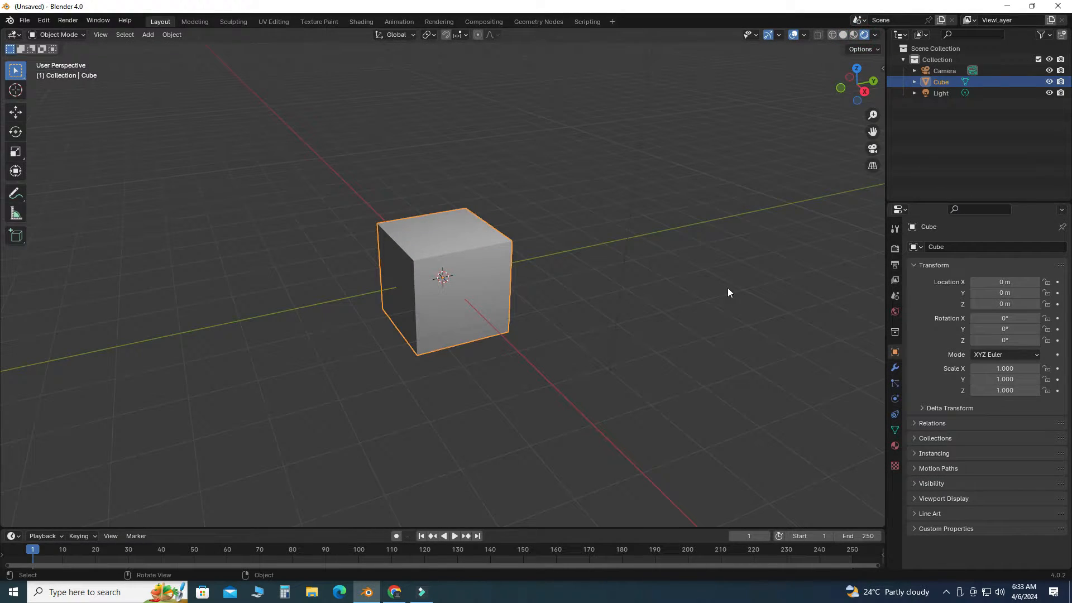
Step: Give the cube a yellow Emission surface shader with strength 5
left_click(895, 445)
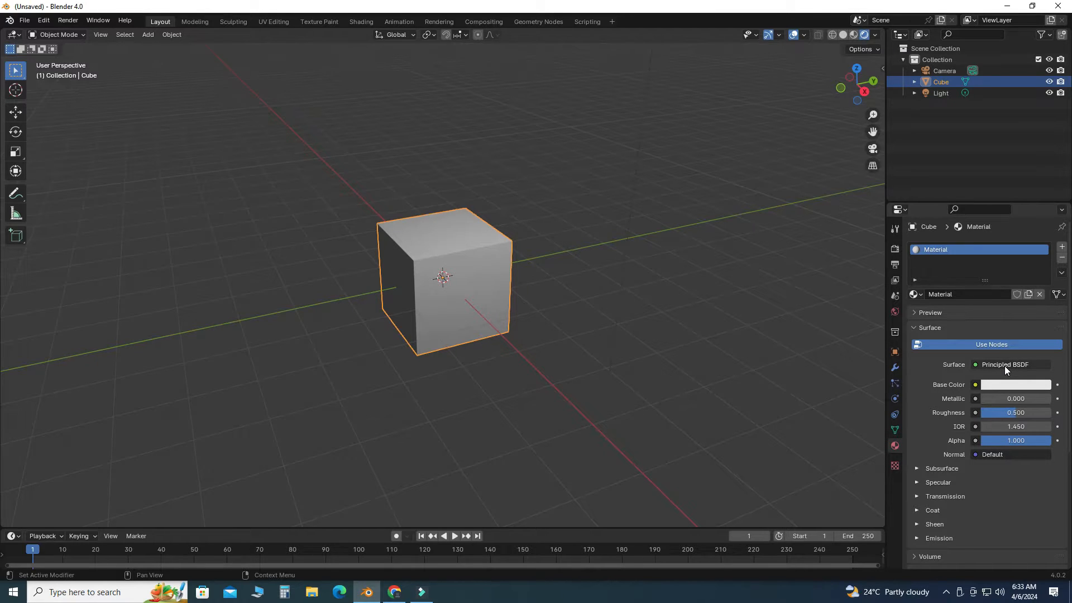
left_click(1006, 364)
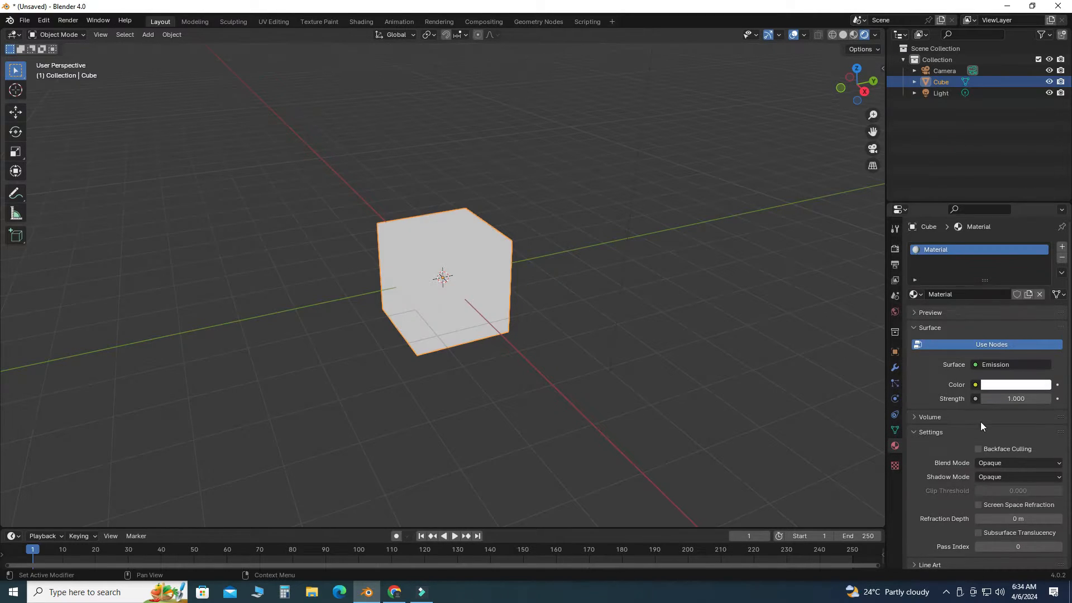
left_click(1015, 384)
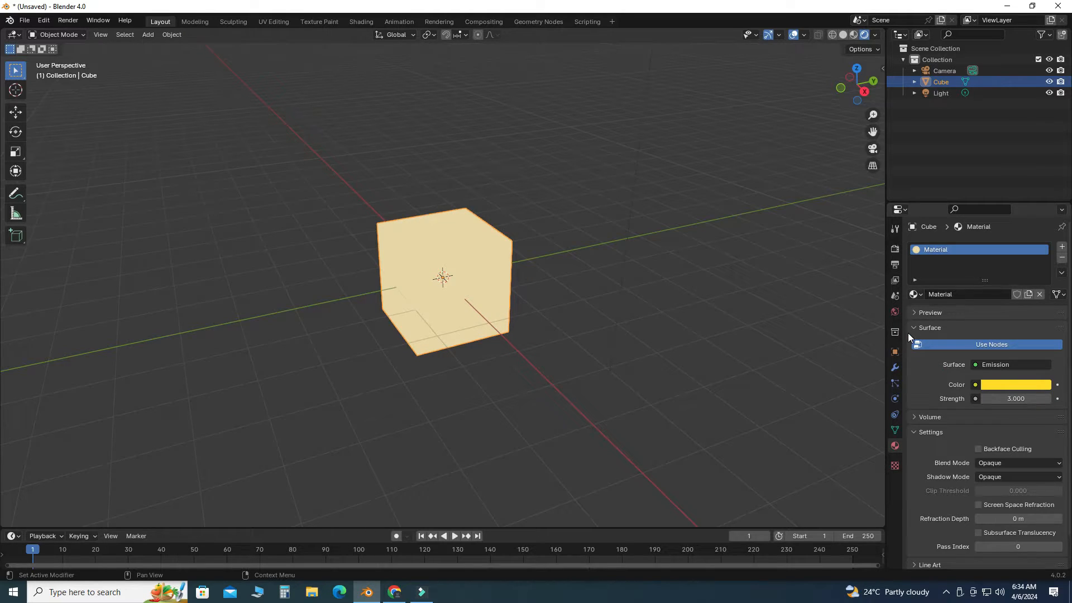
mouse_move(895, 313)
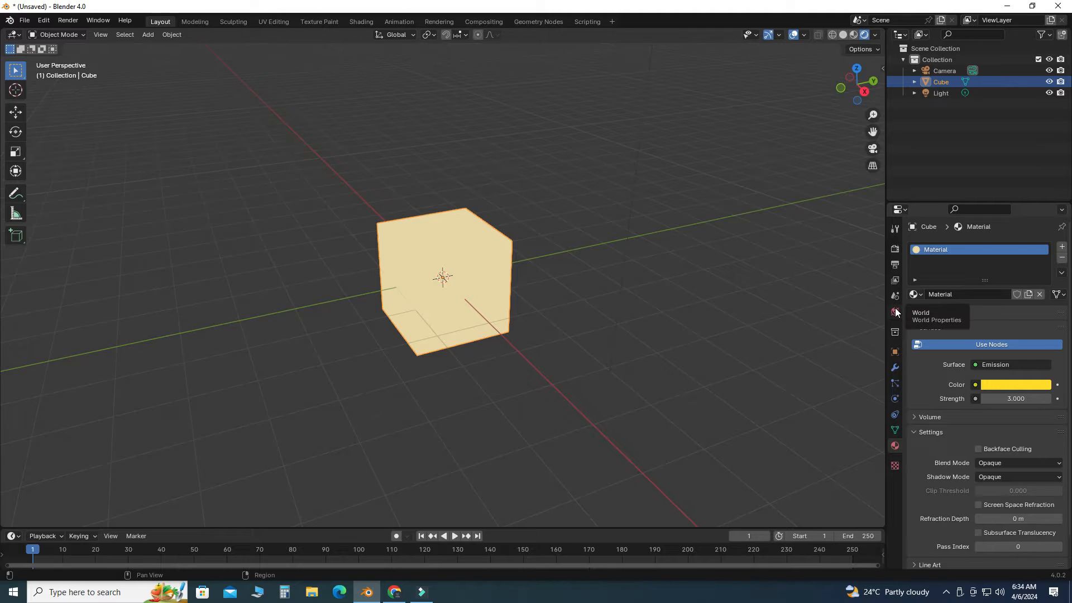
Step: Set the world background colour to black
left_click(894, 307)
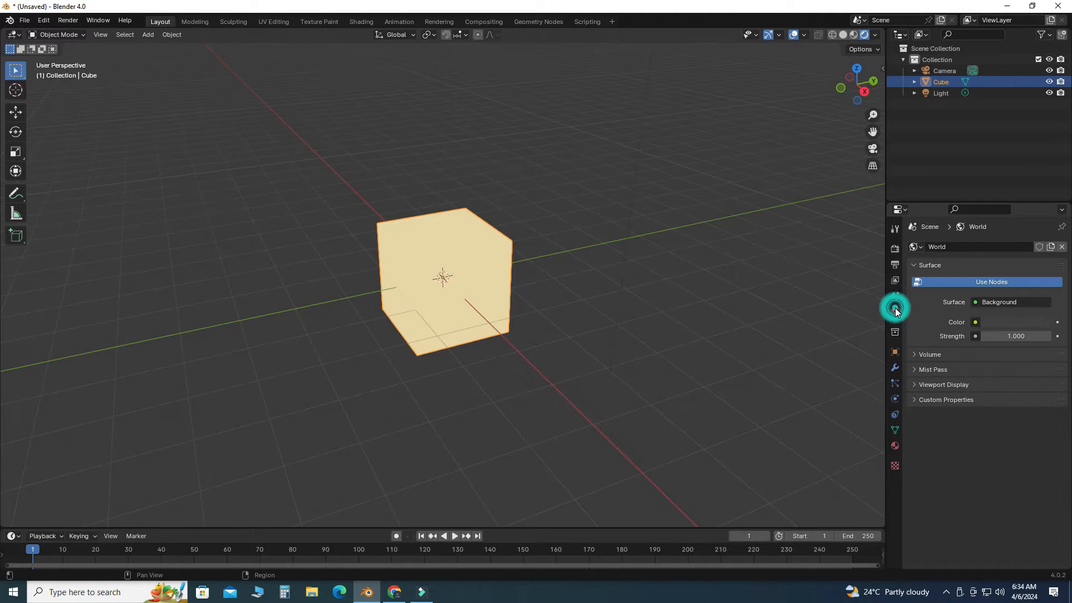
left_click(975, 322)
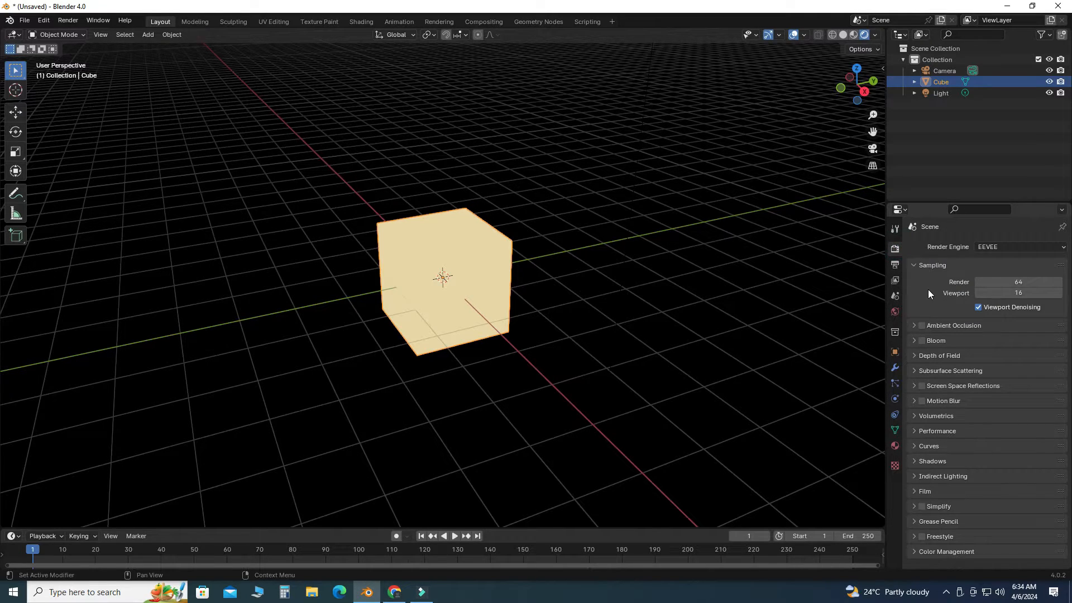
Step: Enable EEVEE Bloom with green colour and intensity 1, and hide viewport overlays
left_click(915, 340)
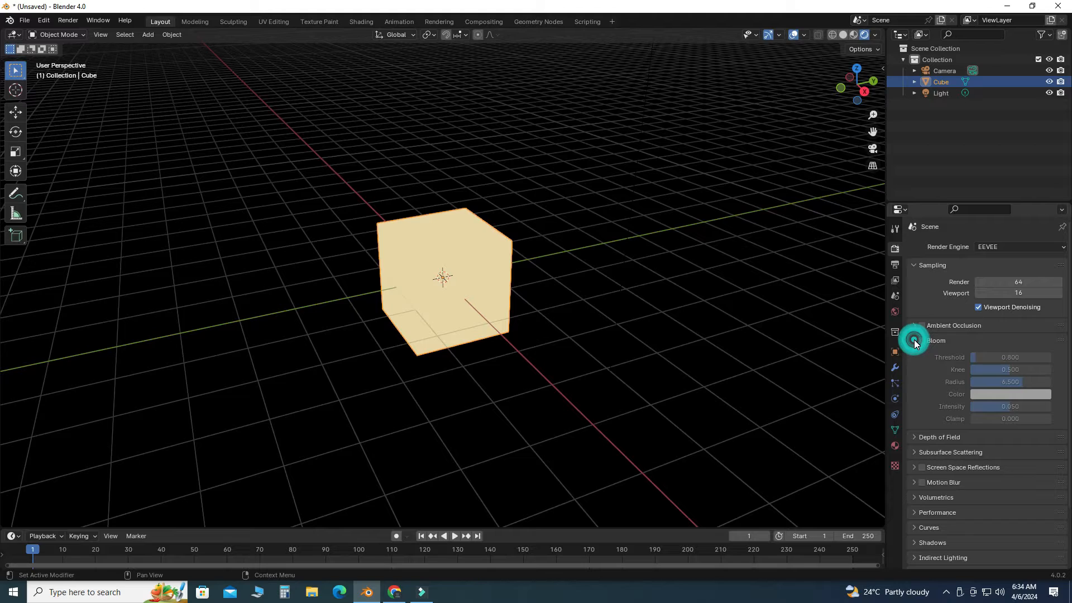
left_click(922, 340)
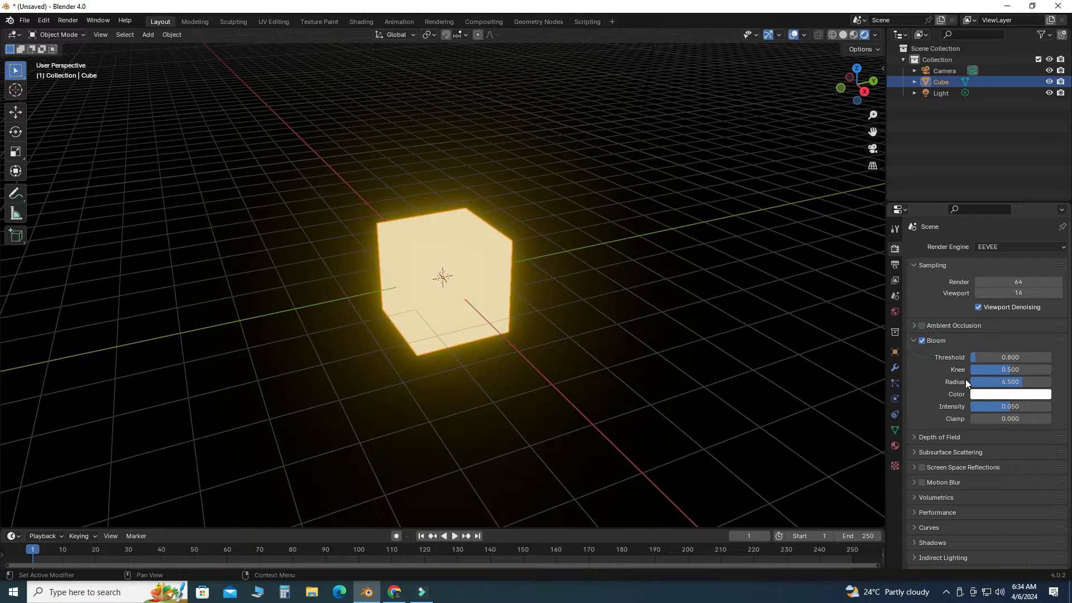
left_click(1010, 394)
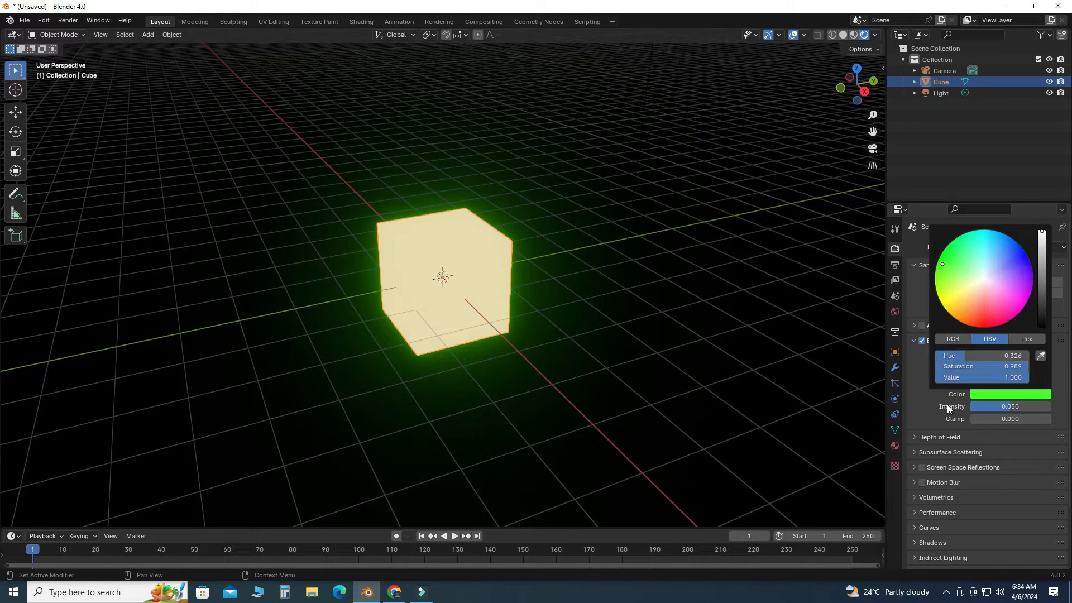
left_click(1010, 407)
type("1.000")
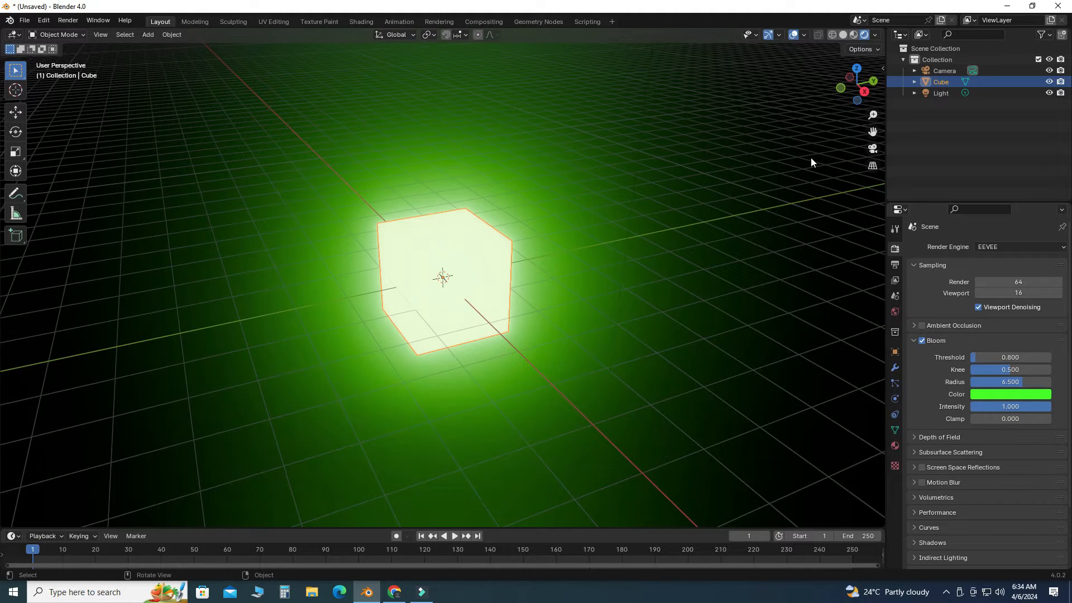
left_click(766, 34)
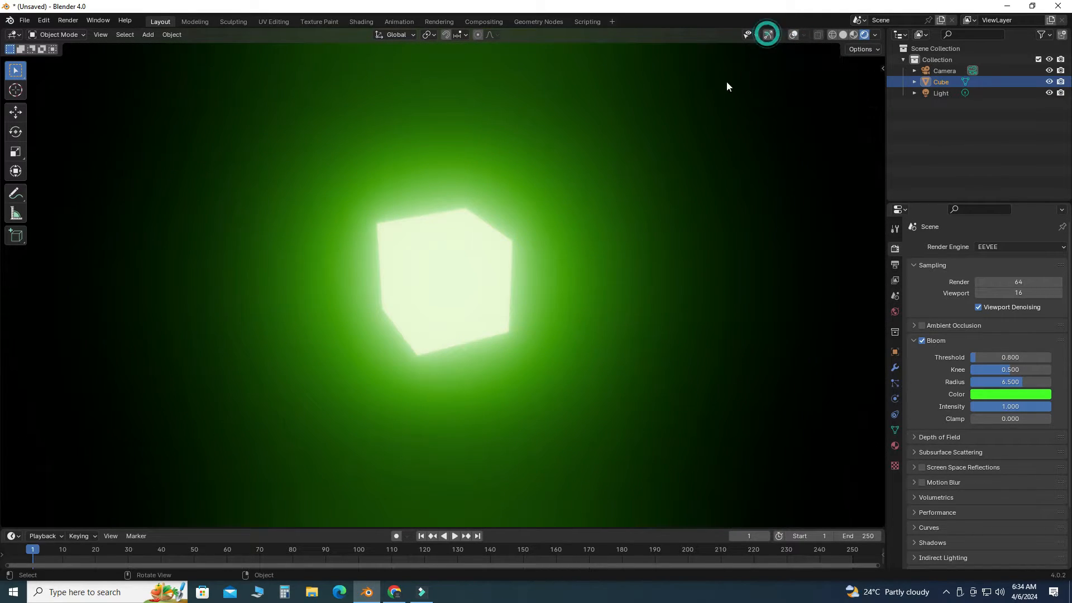